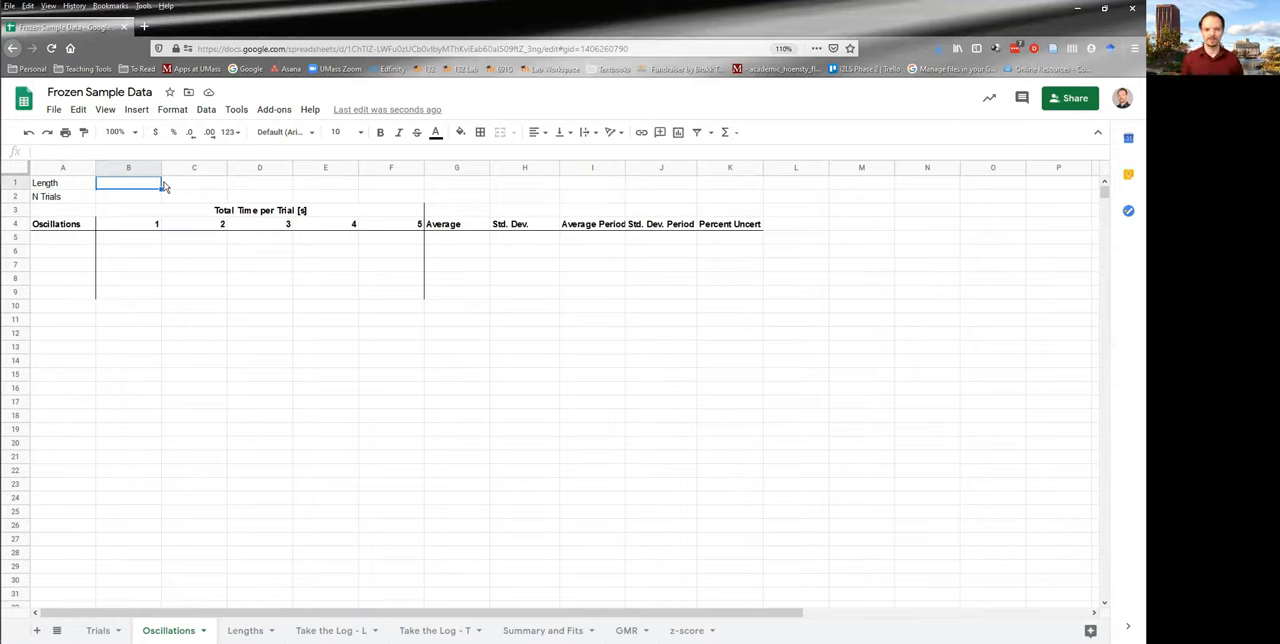
{"action": "mouse_move", "coordinate": [137, 202]}
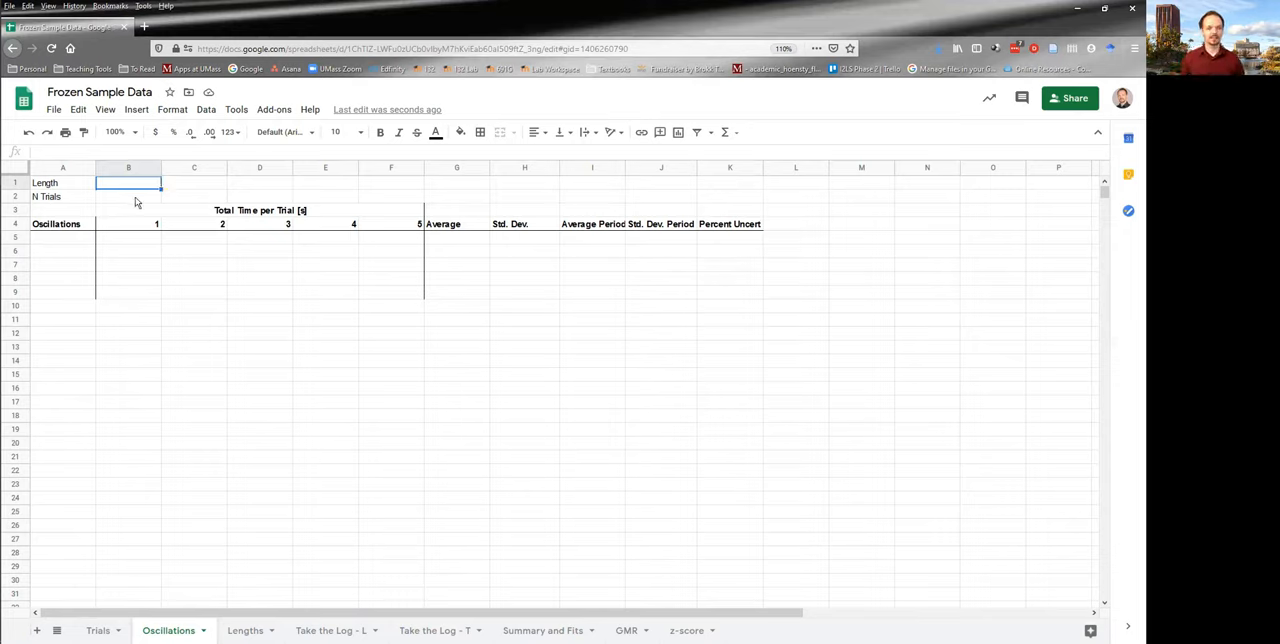
{"action": "left_click", "coordinate": [128, 223]}
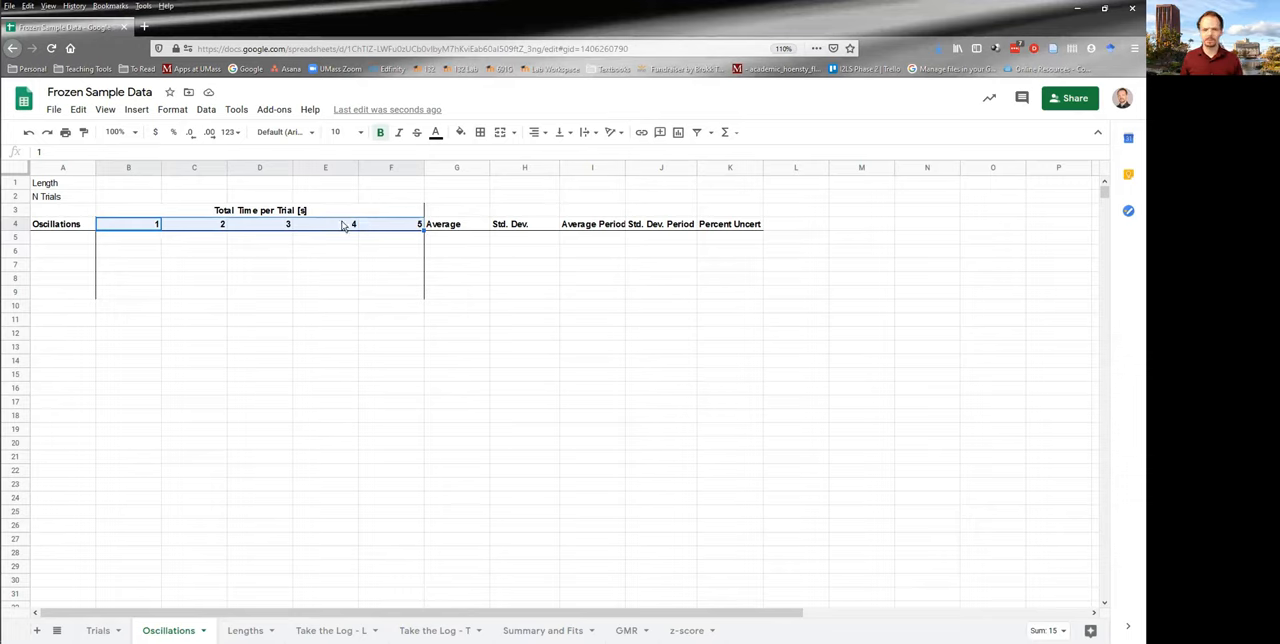
{"action": "left_click", "coordinate": [62, 237]}
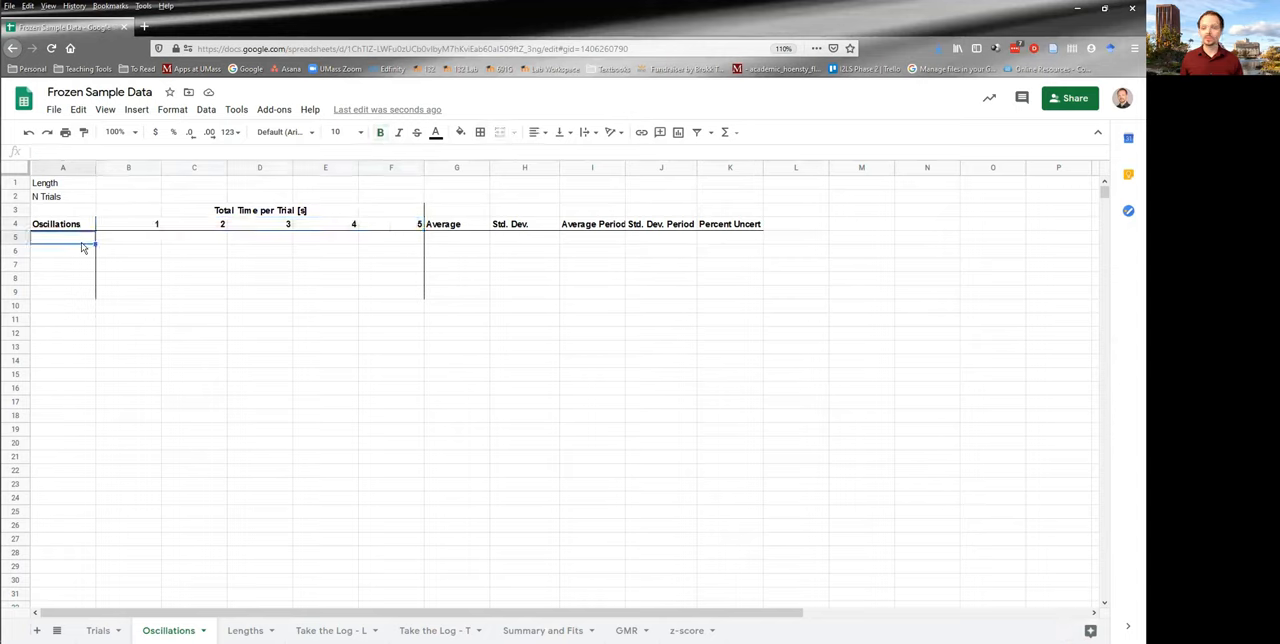
{"action": "left_click", "coordinate": [62, 250]}
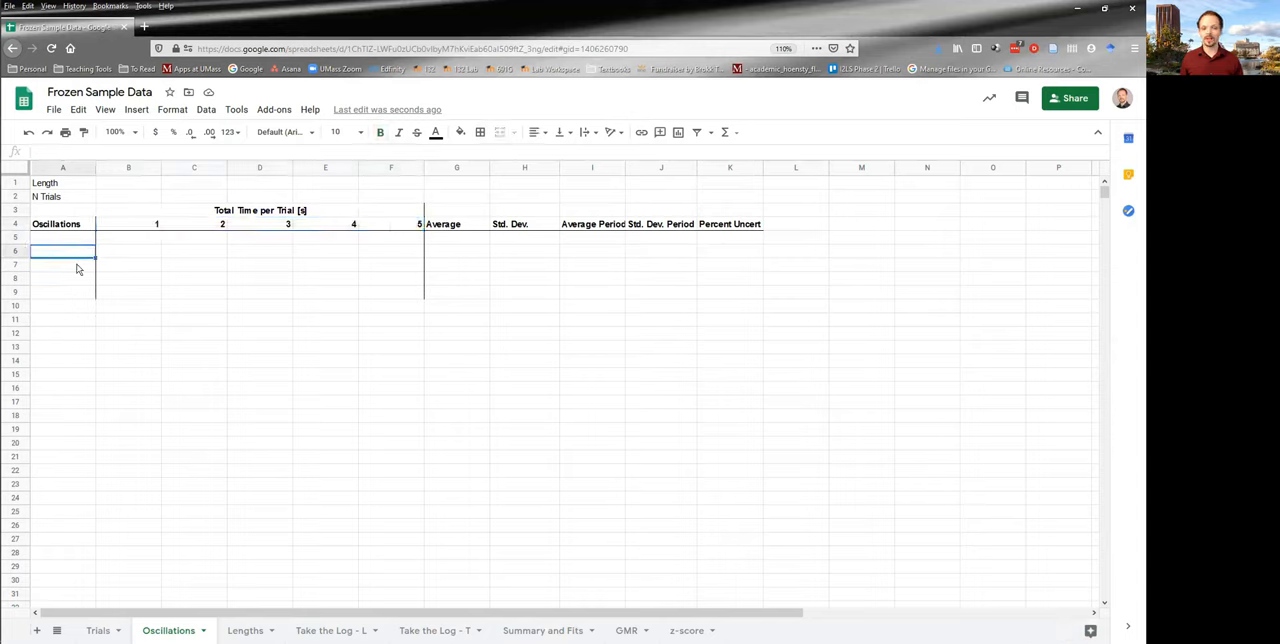
{"action": "left_click", "coordinate": [62, 291]}
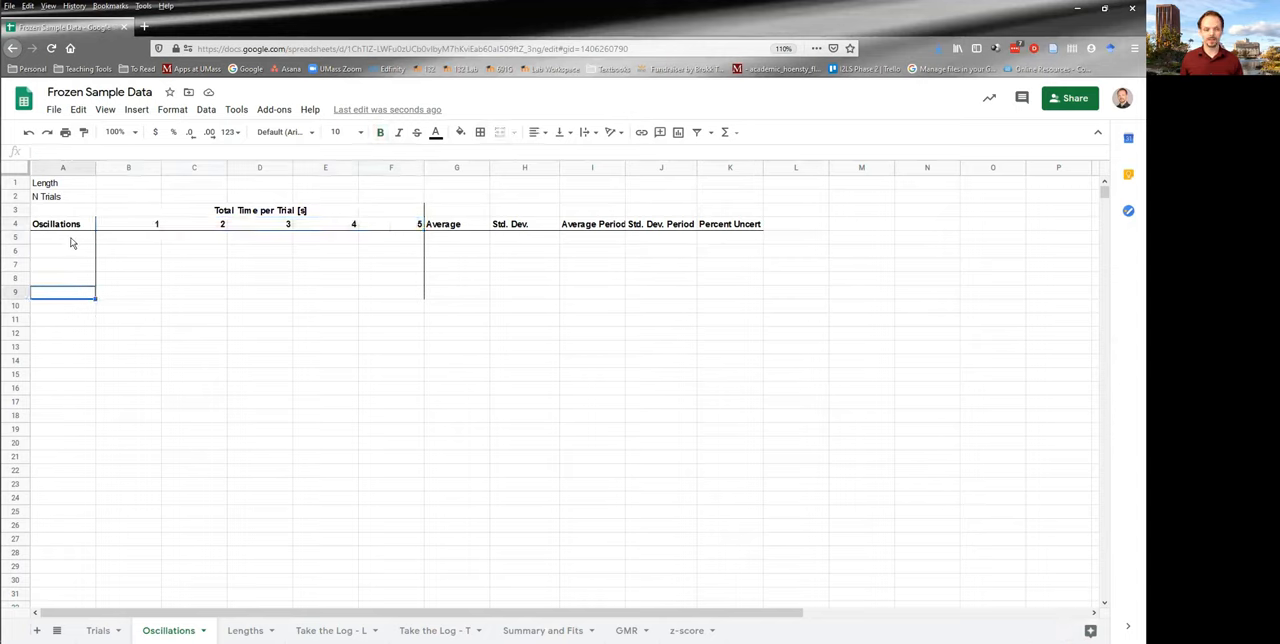
{"action": "left_click", "coordinate": [62, 236]}
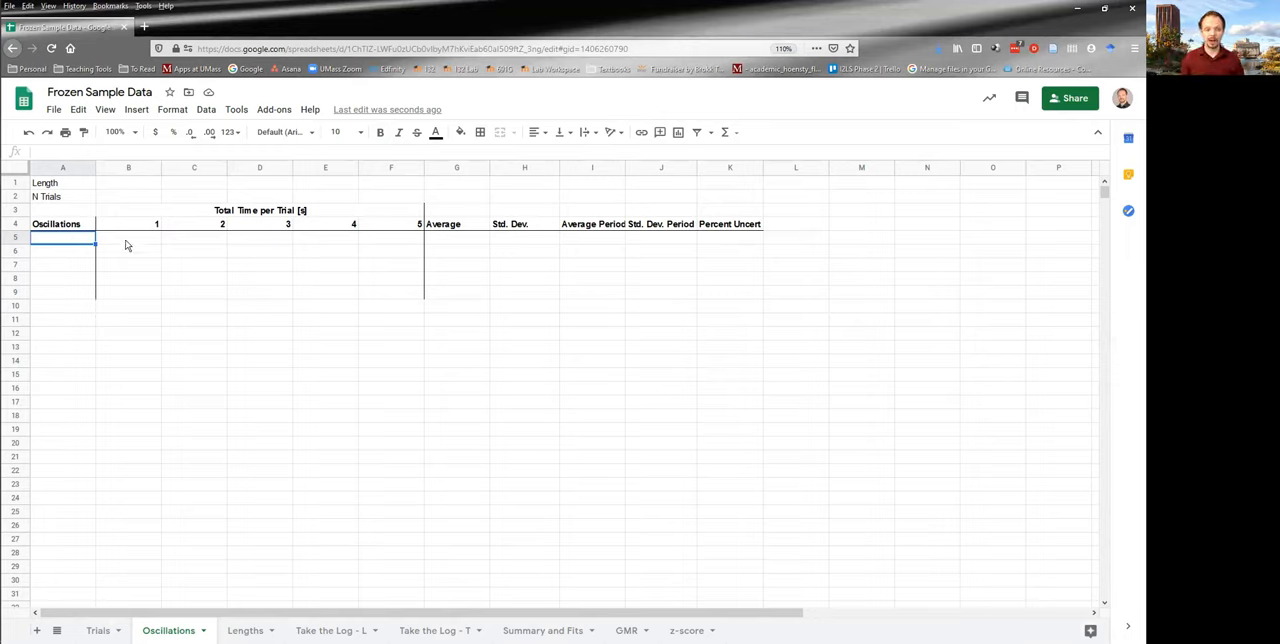
{"action": "left_click", "coordinate": [128, 237]}
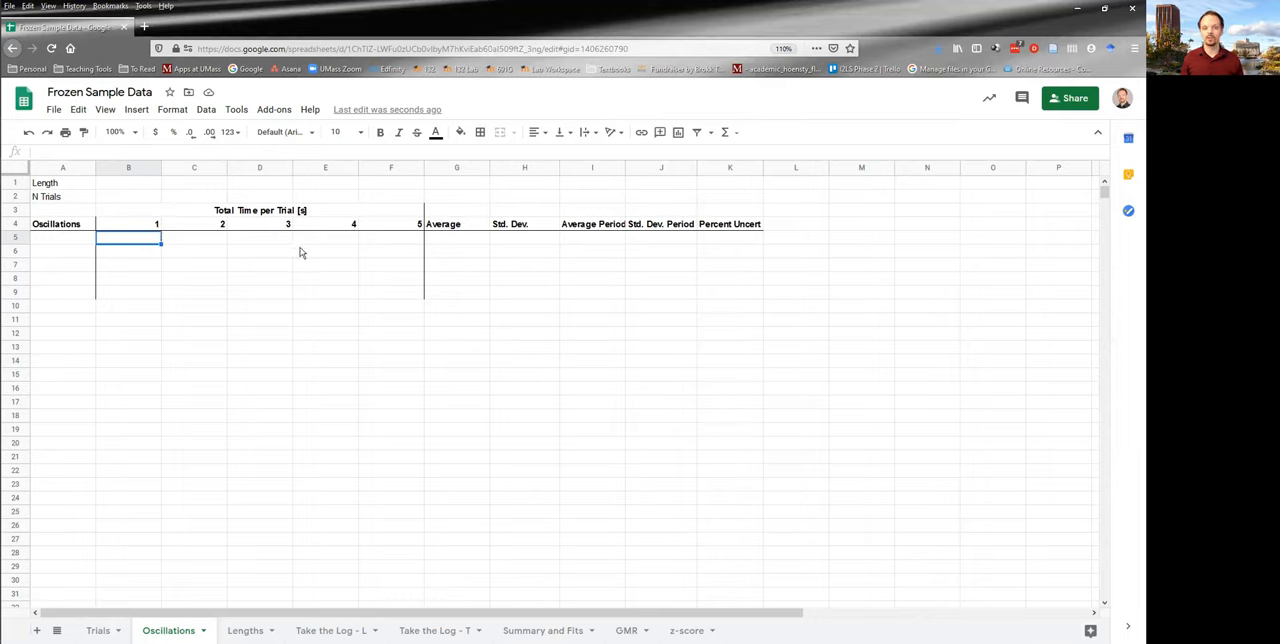
{"action": "left_click", "coordinate": [391, 238]}
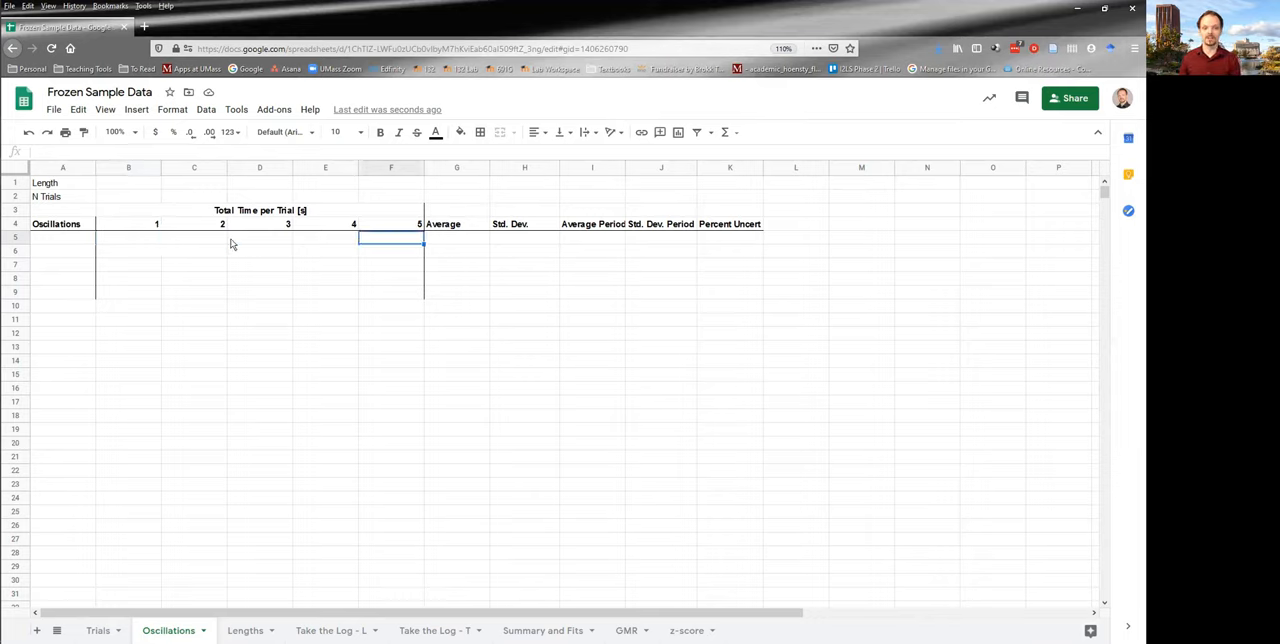
{"action": "left_click", "coordinate": [457, 237]}
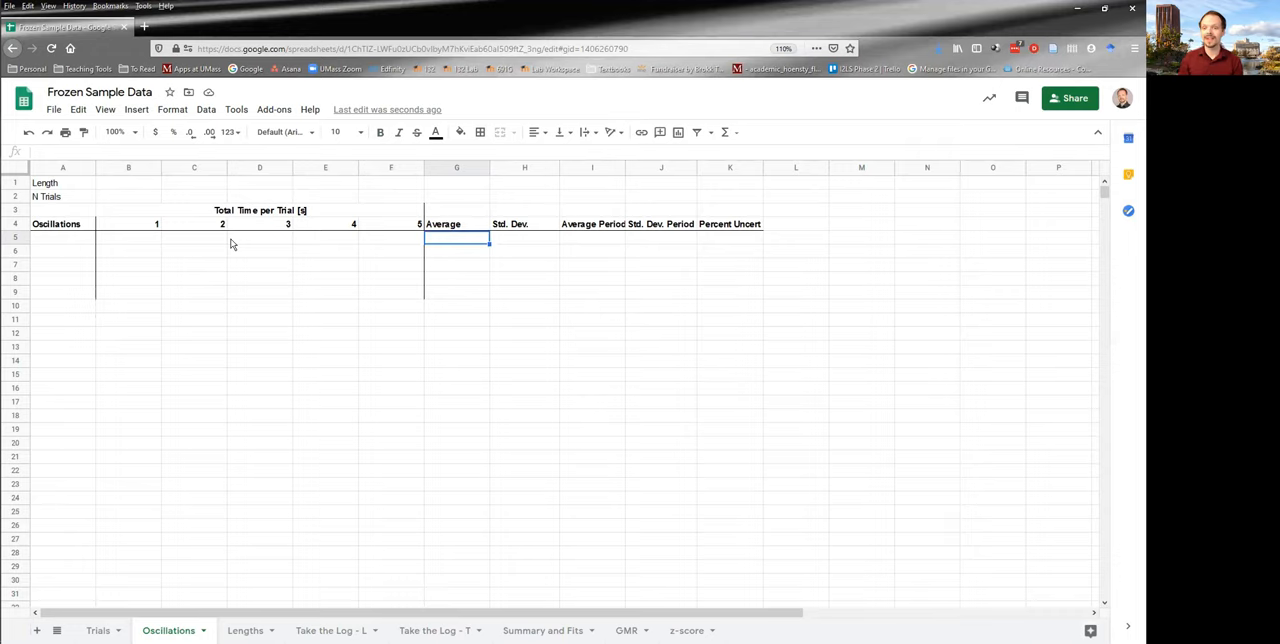
{"action": "left_click", "coordinate": [524, 238]}
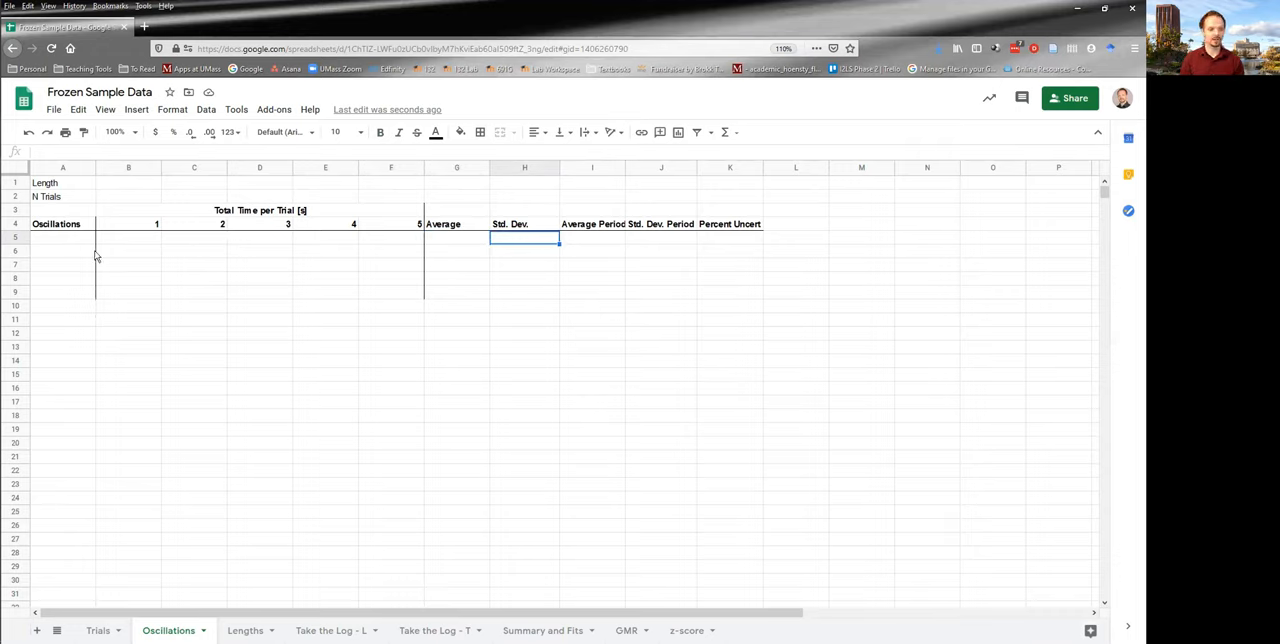
{"action": "left_click", "coordinate": [62, 250]}
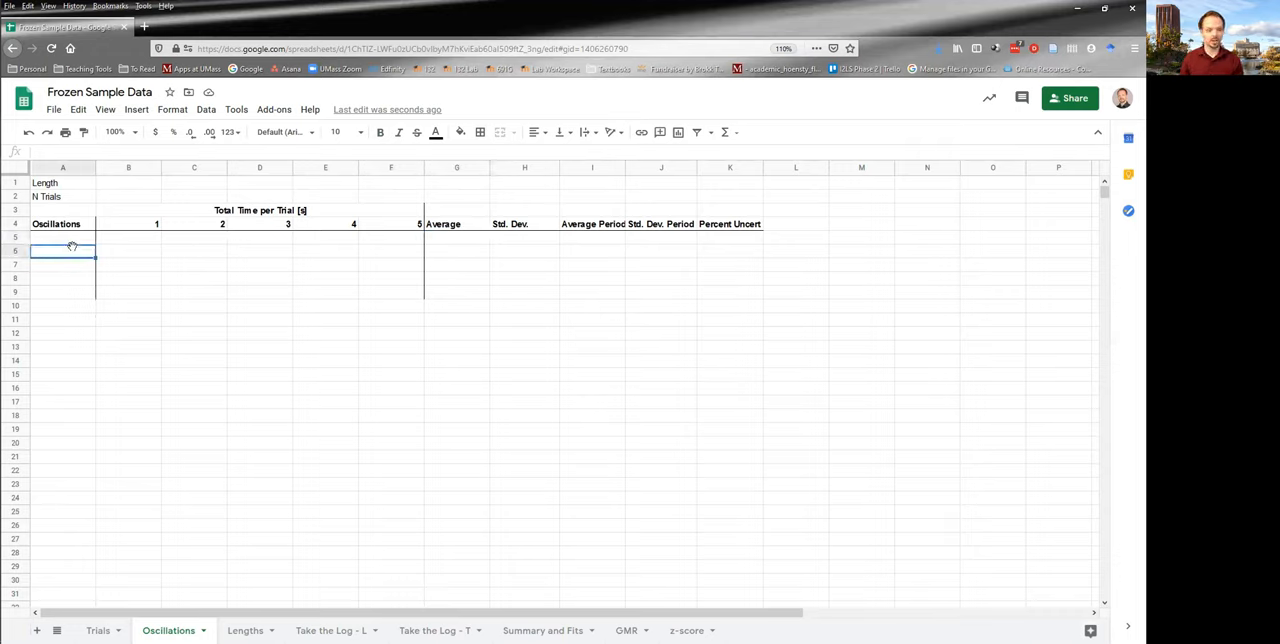
{"action": "left_click", "coordinate": [62, 264]}
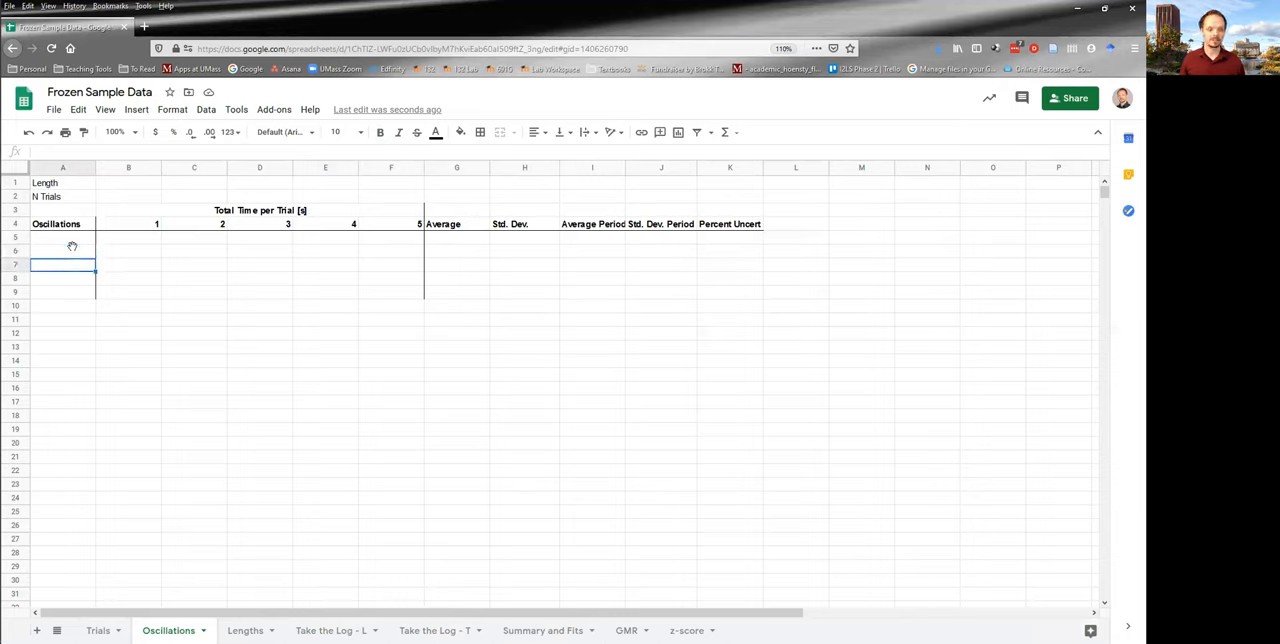
{"action": "left_click", "coordinate": [456, 251]}
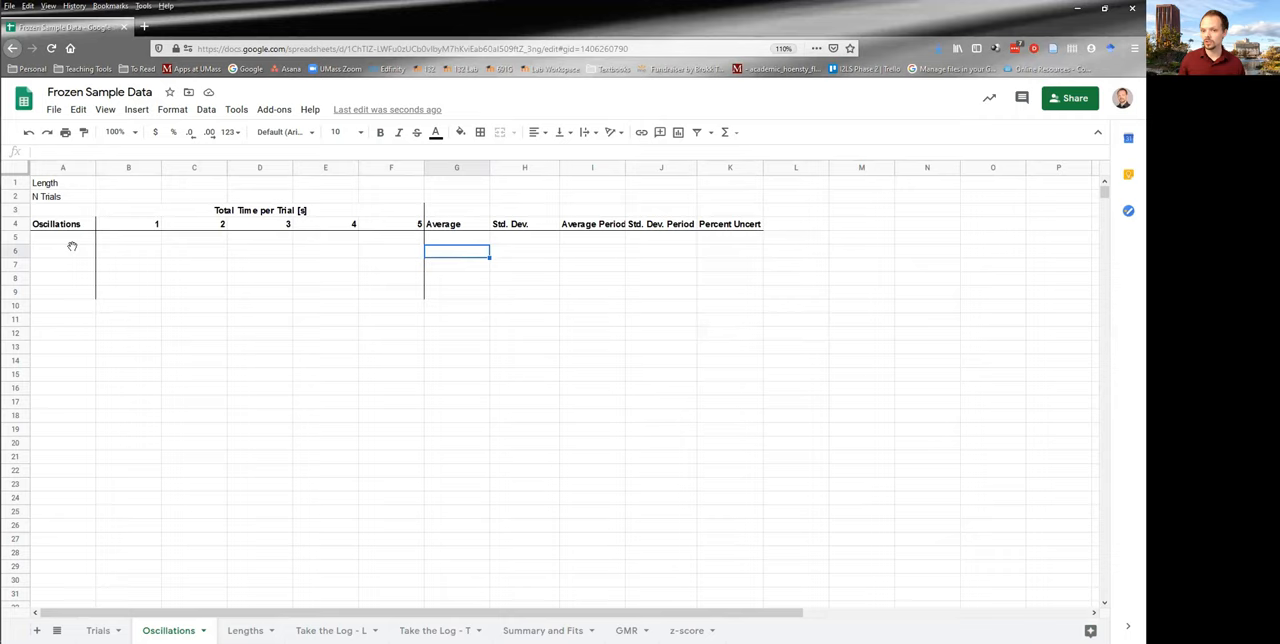
{"action": "left_click", "coordinate": [524, 251]}
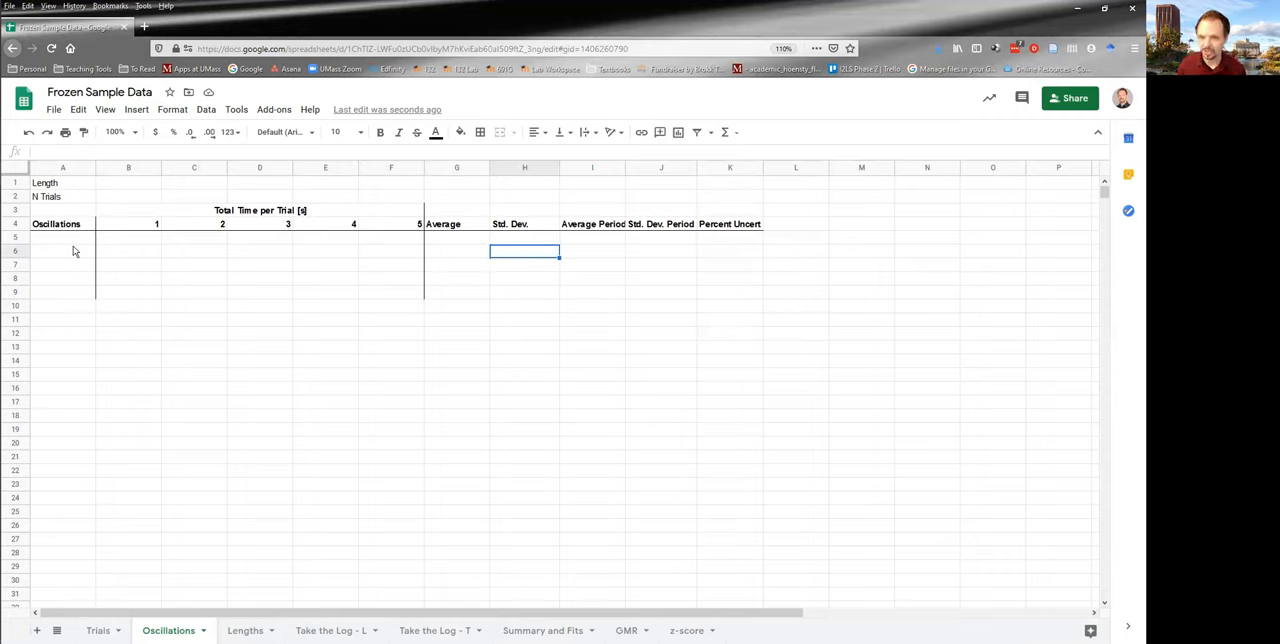
{"action": "left_click", "coordinate": [592, 251]}
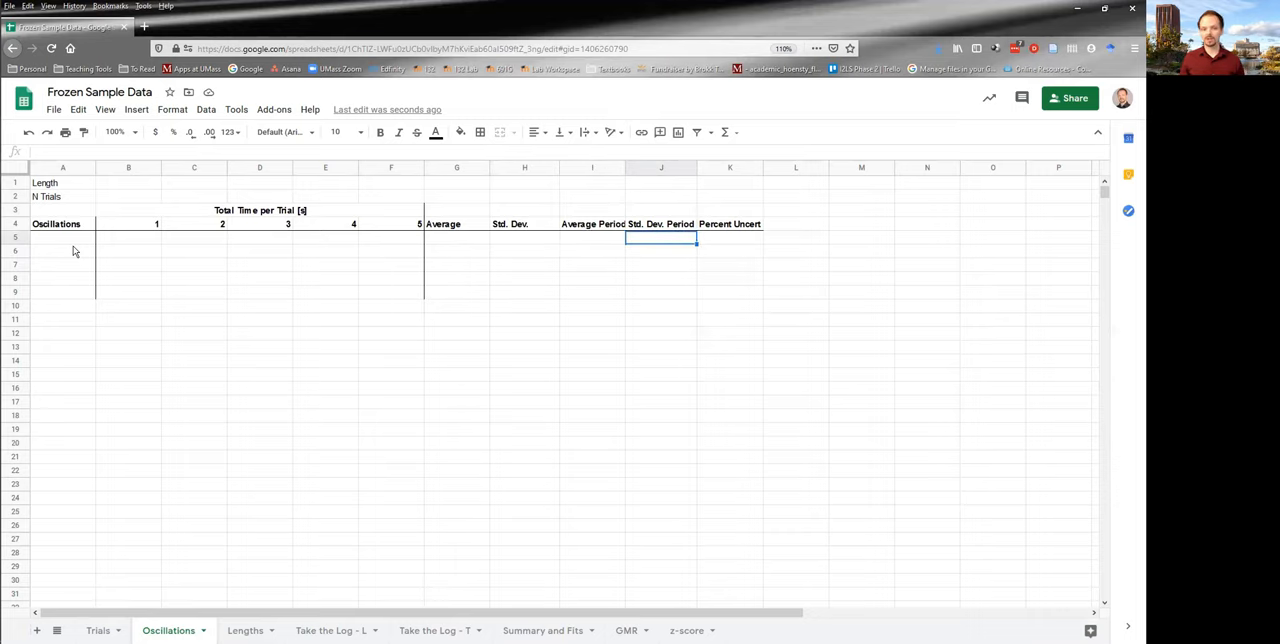
{"action": "left_click", "coordinate": [62, 237]}
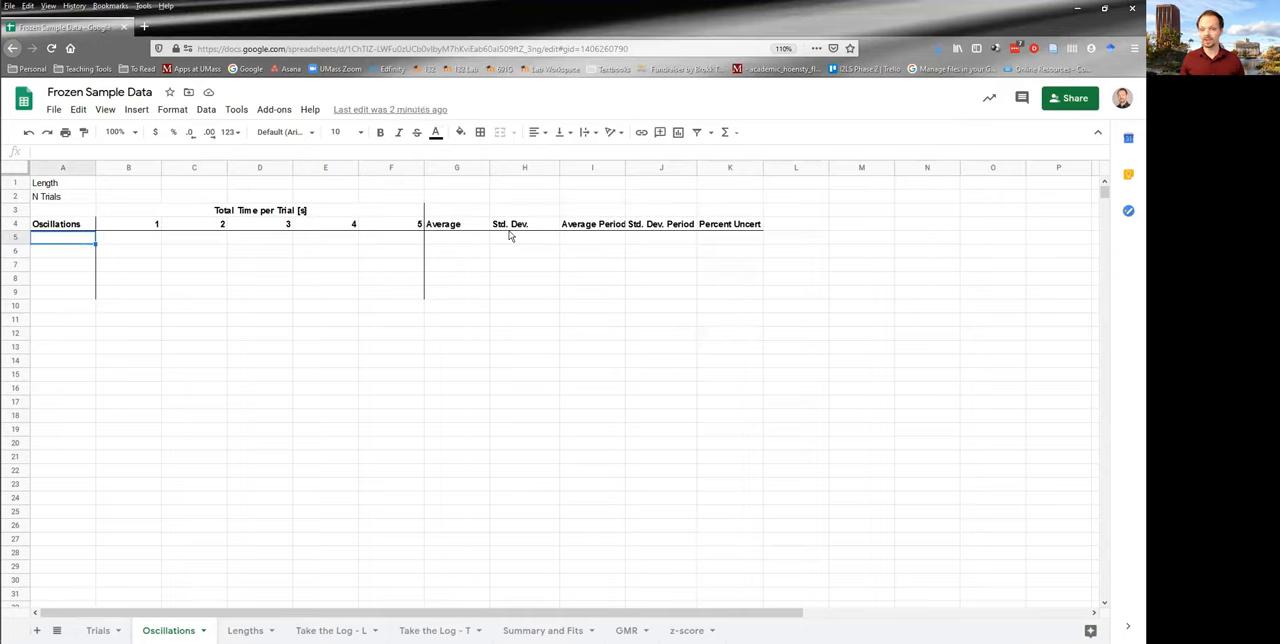
{"action": "left_click", "coordinate": [591, 238]}
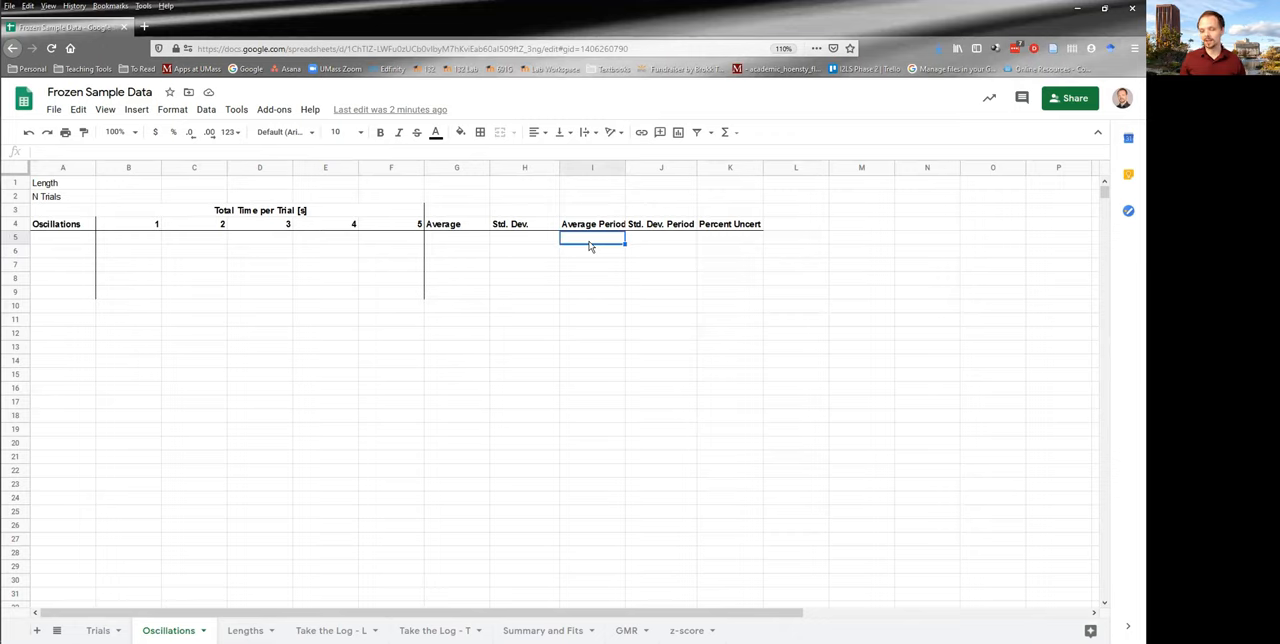
{"action": "mouse_move", "coordinate": [720, 240]}
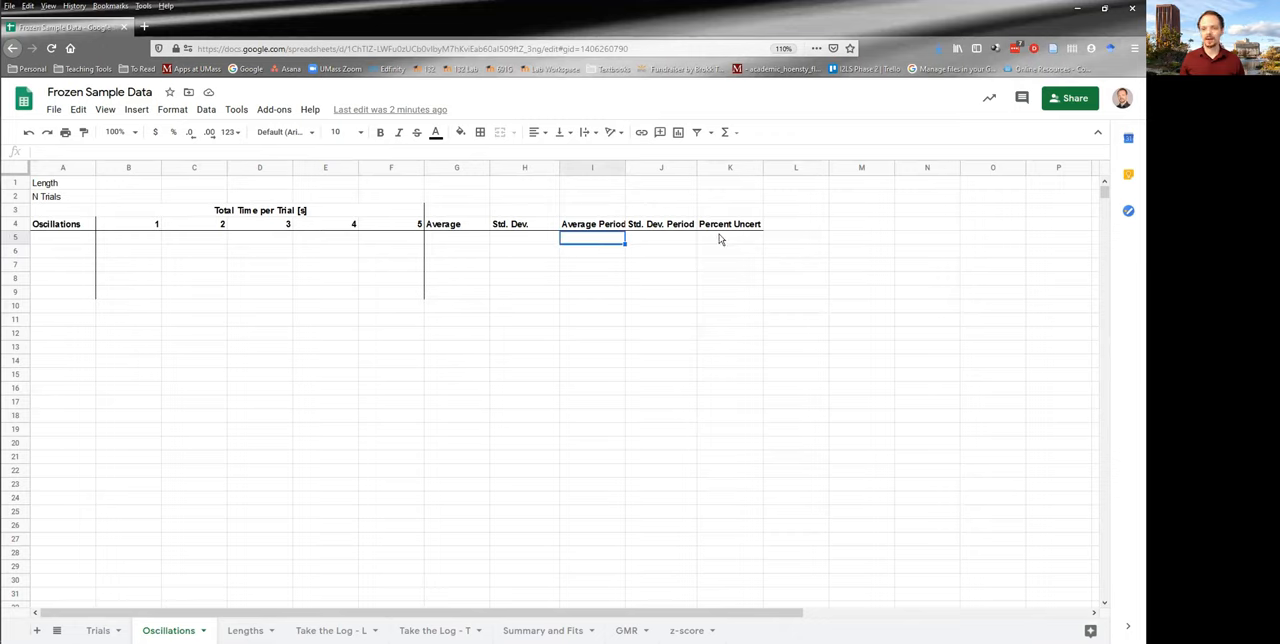
{"action": "left_click", "coordinate": [729, 238]}
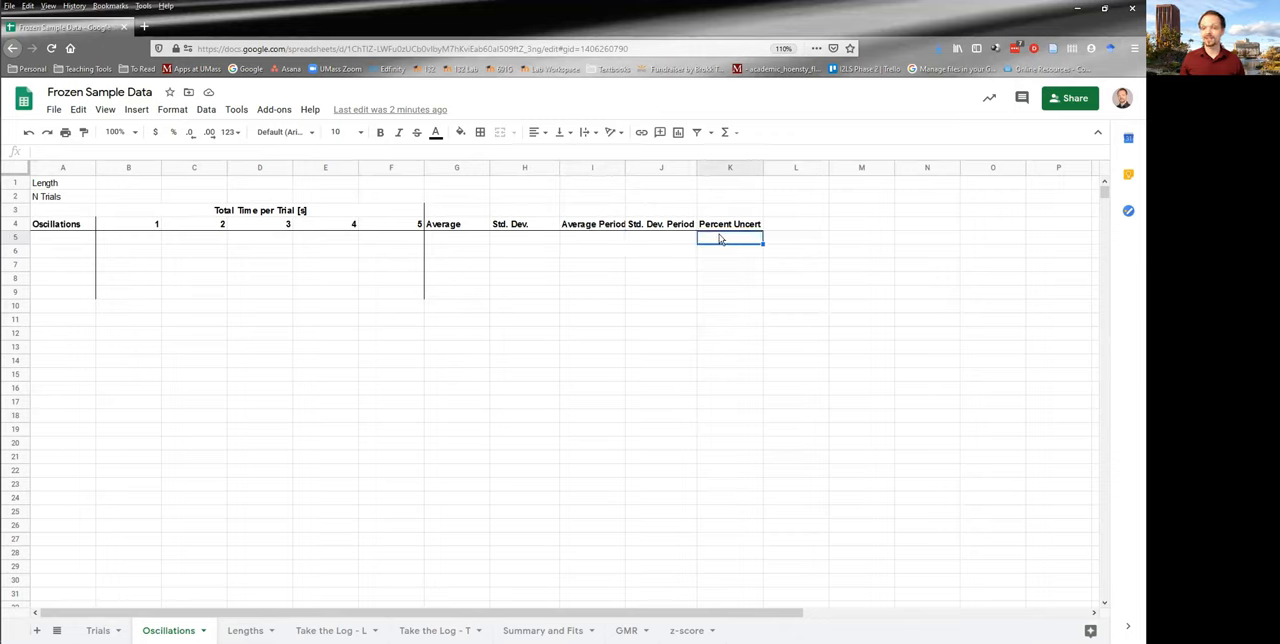
{"action": "mouse_move", "coordinate": [673, 244]}
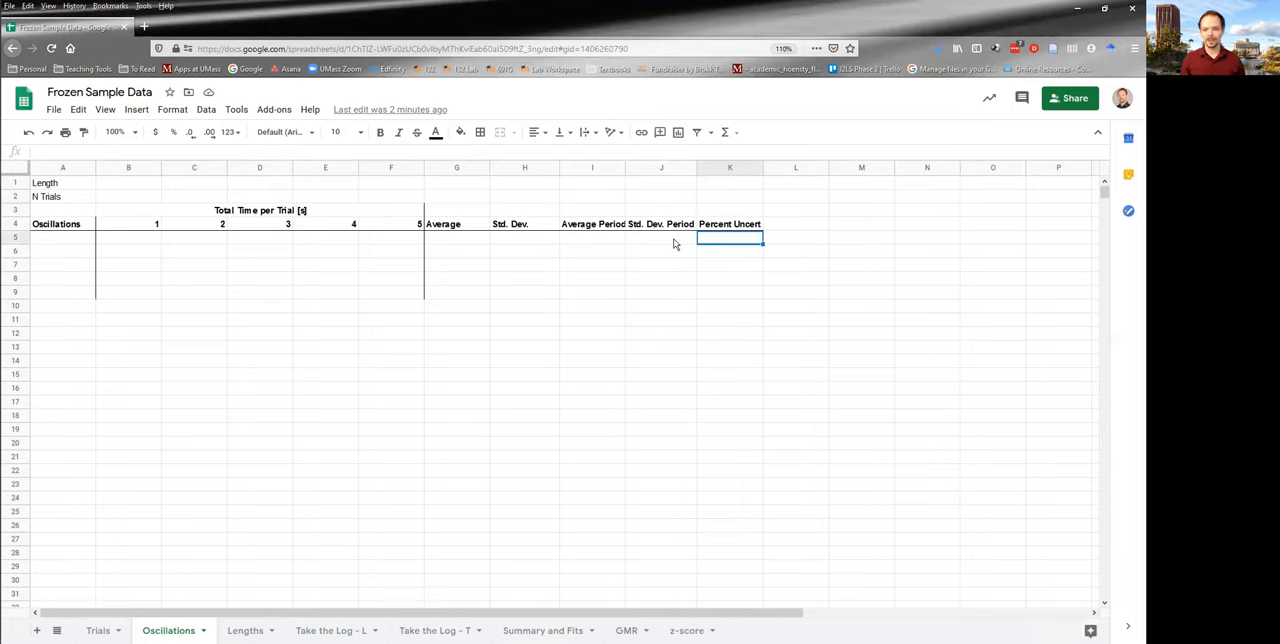
{"action": "left_click", "coordinate": [592, 238]}
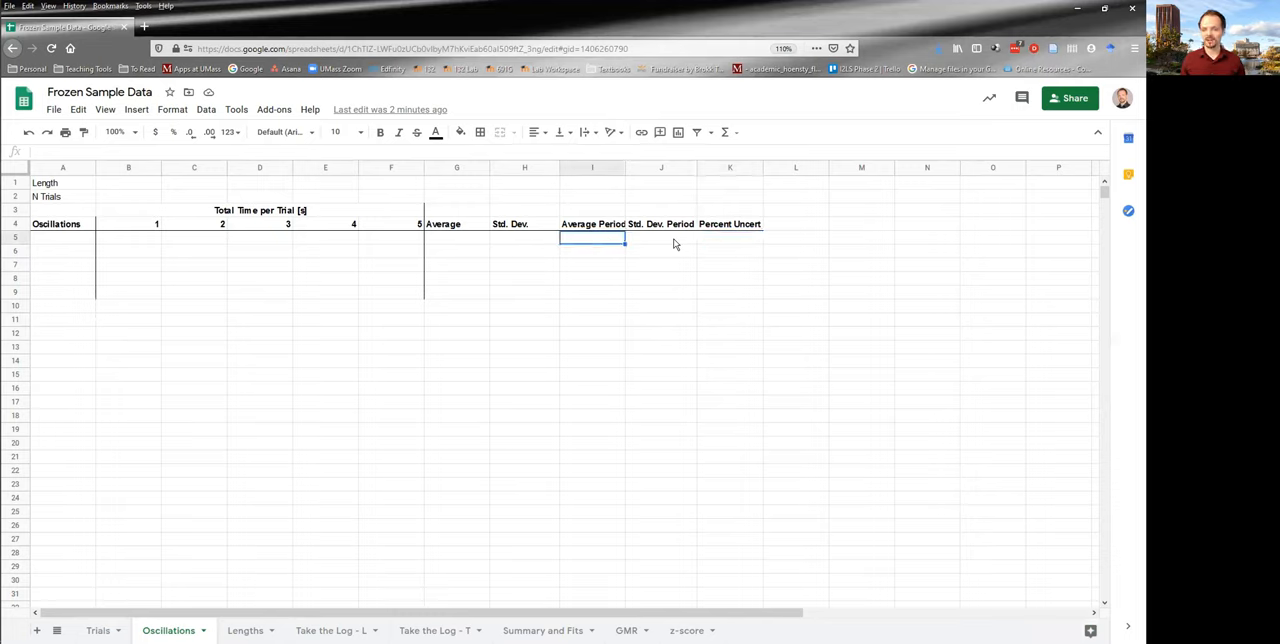
{"action": "left_click", "coordinate": [729, 238]}
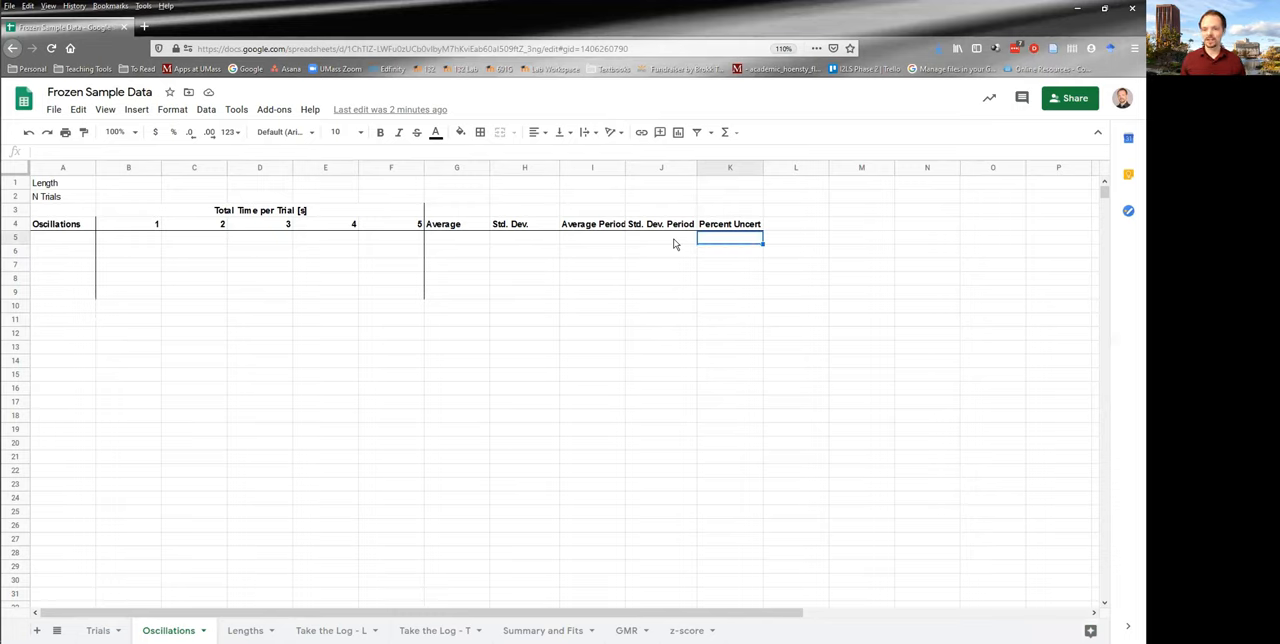
{"action": "left_click", "coordinate": [730, 278]}
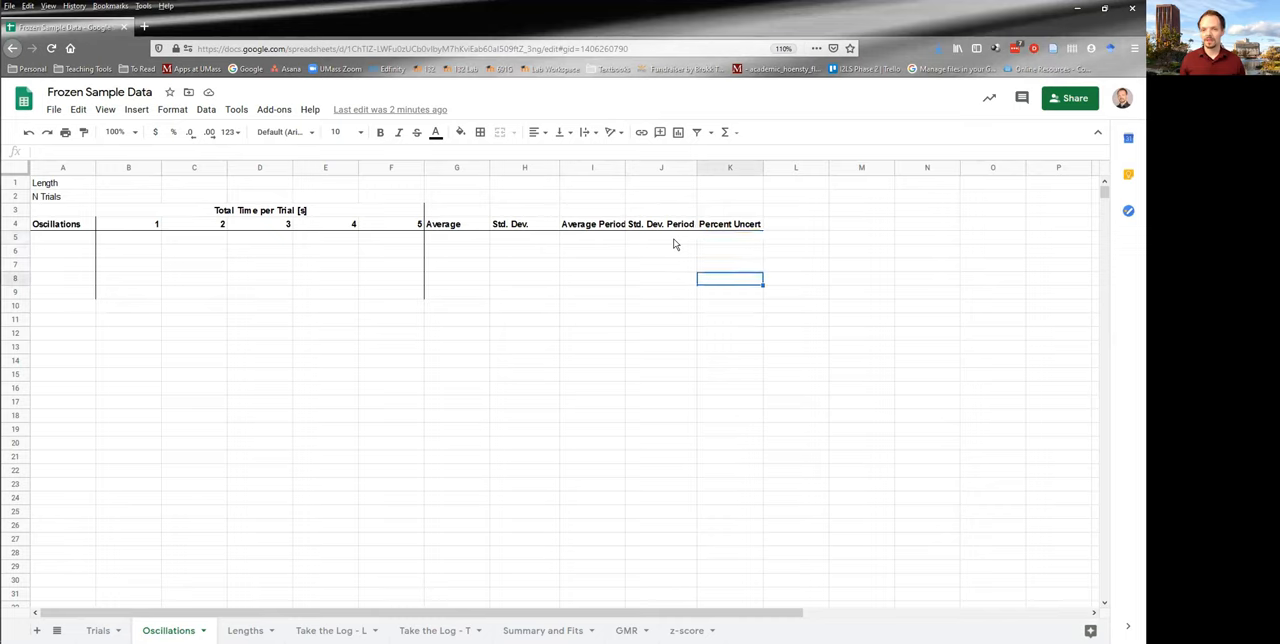
{"action": "left_click", "coordinate": [730, 237]}
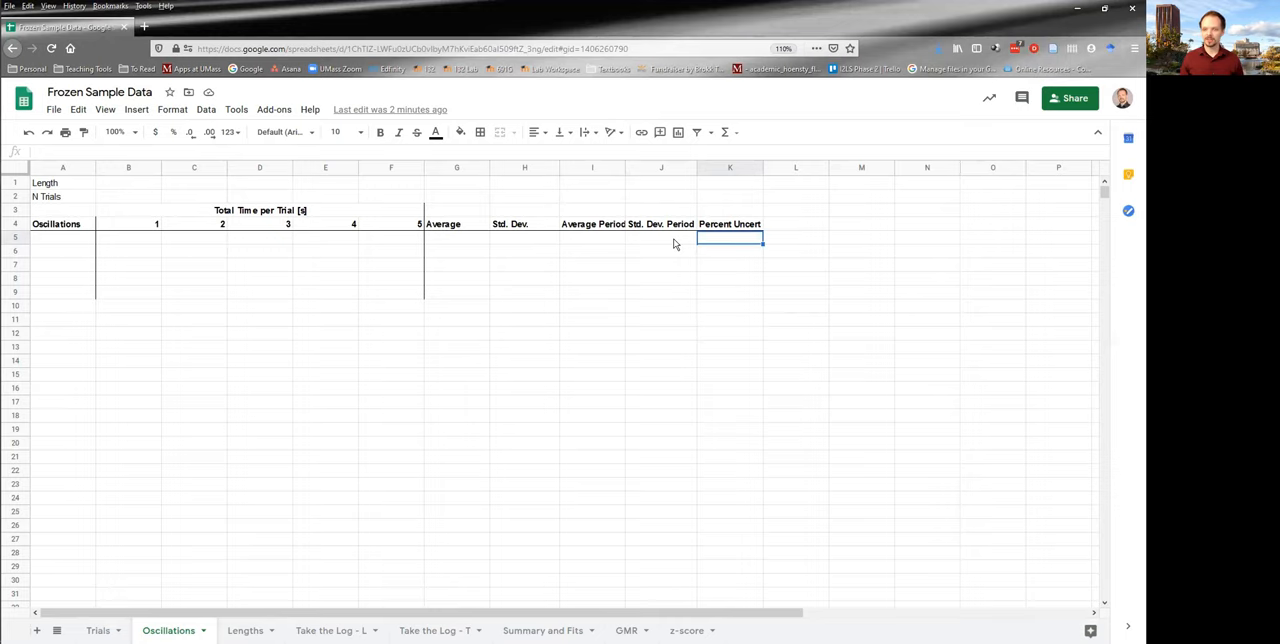